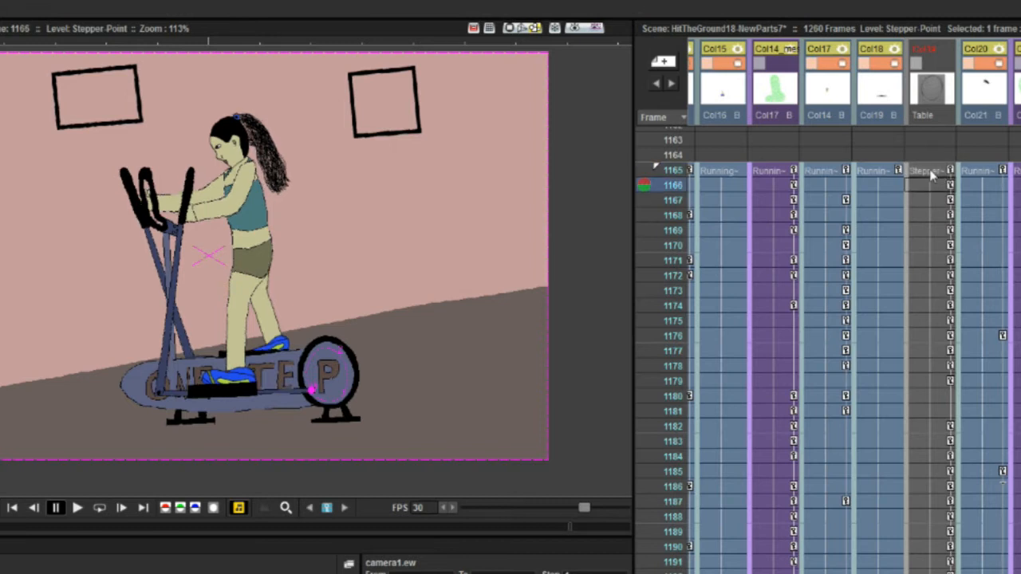
Select the Stepper-Point column at frame 1165 and open the Windows panel list
{"action": "left_click", "coordinate": [672, 365]}
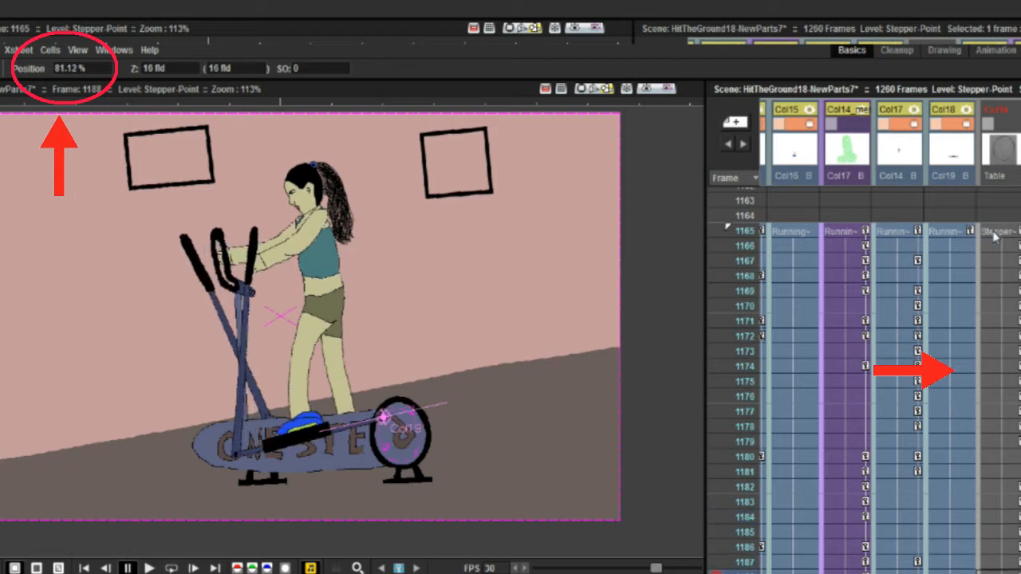
{"action": "left_click", "coordinate": [114, 50]}
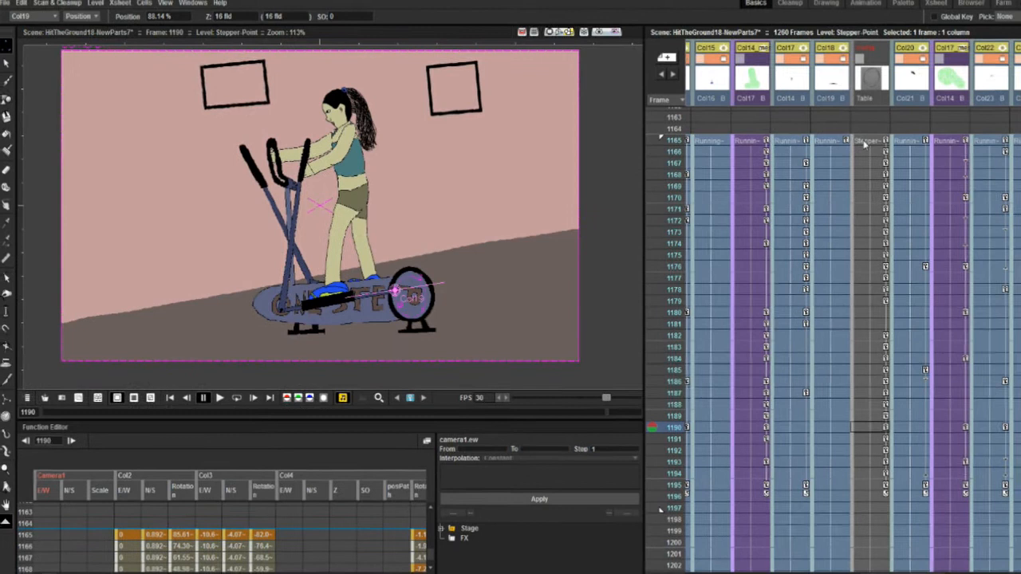
{"action": "left_click", "coordinate": [196, 5]}
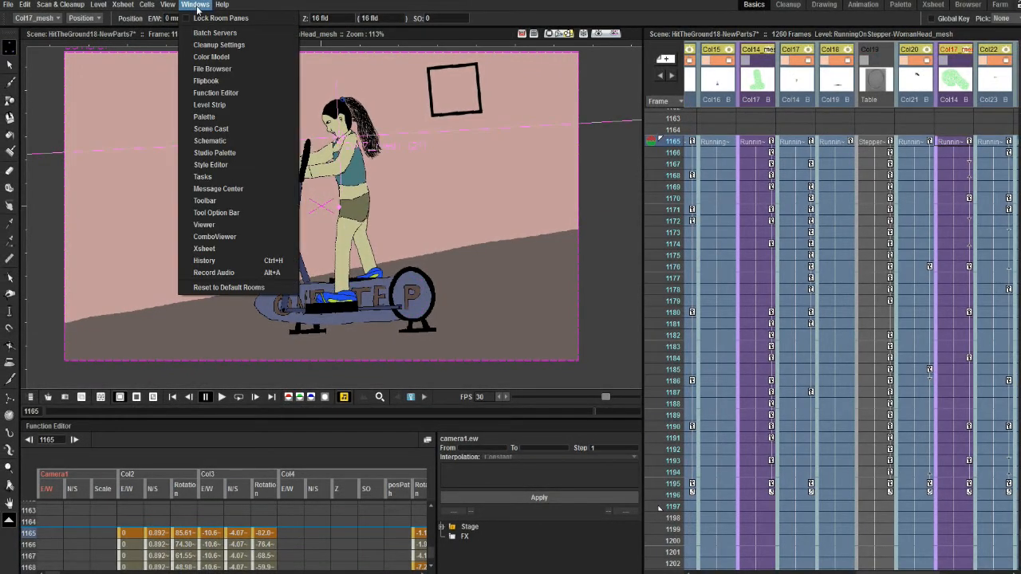
{"action": "left_click", "coordinate": [210, 140]}
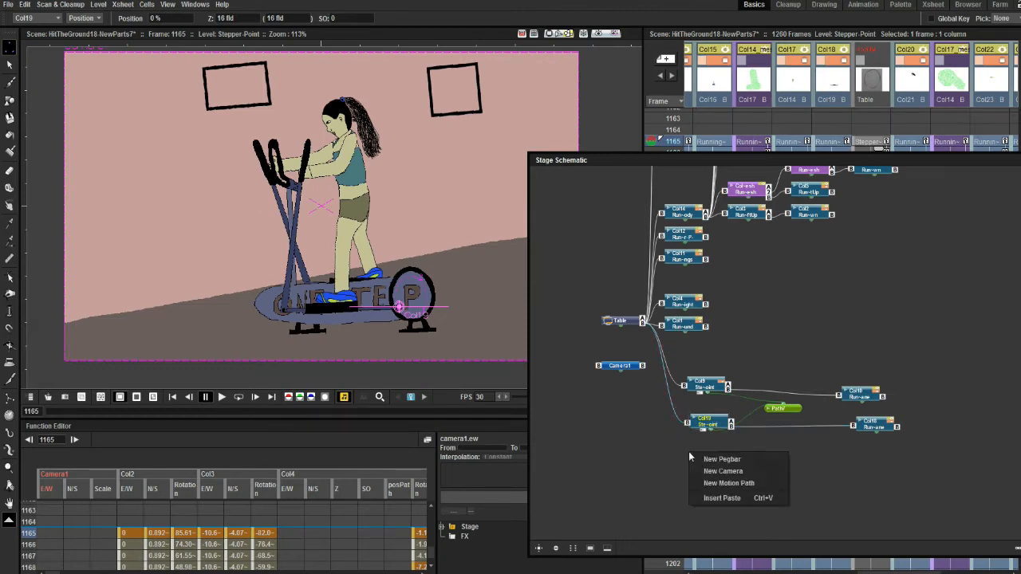
{"action": "mouse_move", "coordinate": [722, 458]}
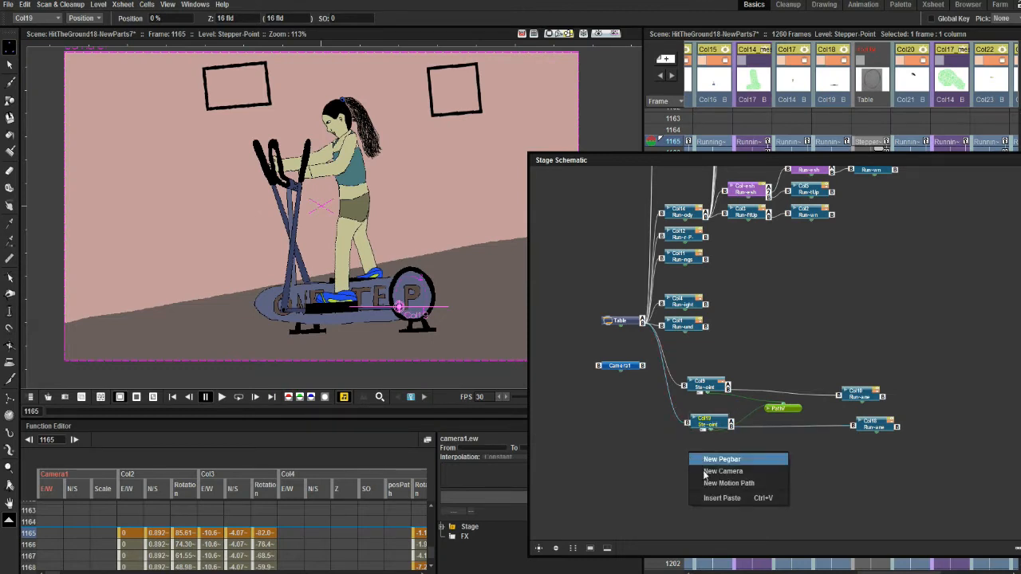
{"action": "mouse_move", "coordinate": [774, 483]}
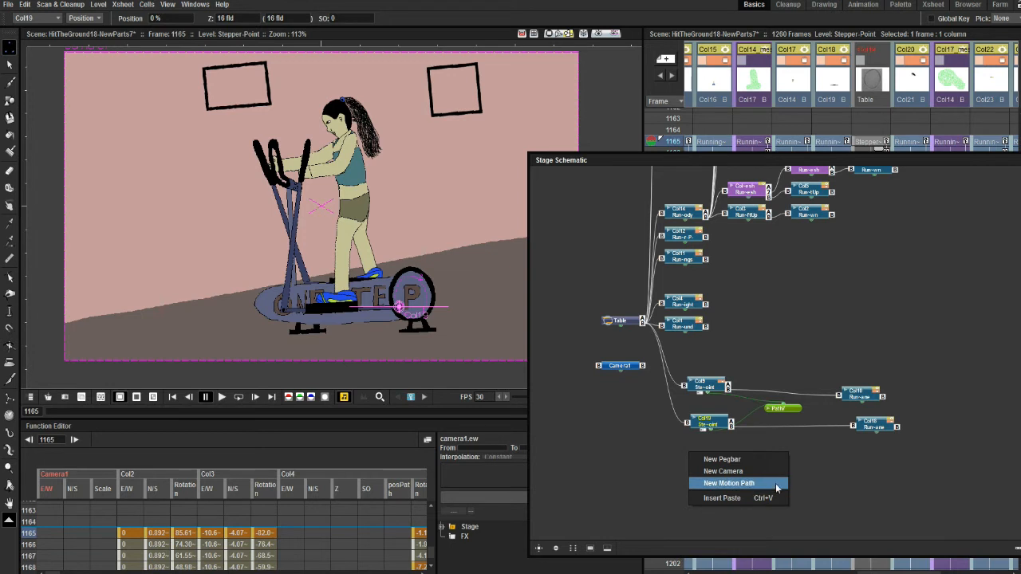
Add a new motion path node, draw a closed circle, and confirm replacing the old path
{"action": "left_click", "coordinate": [728, 482]}
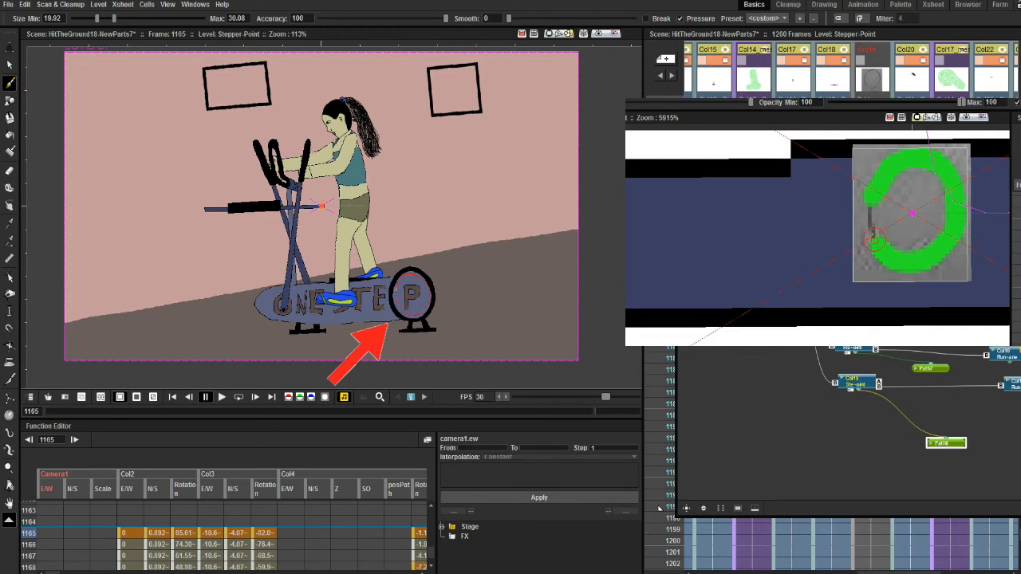
{"action": "left_click", "coordinate": [539, 496]}
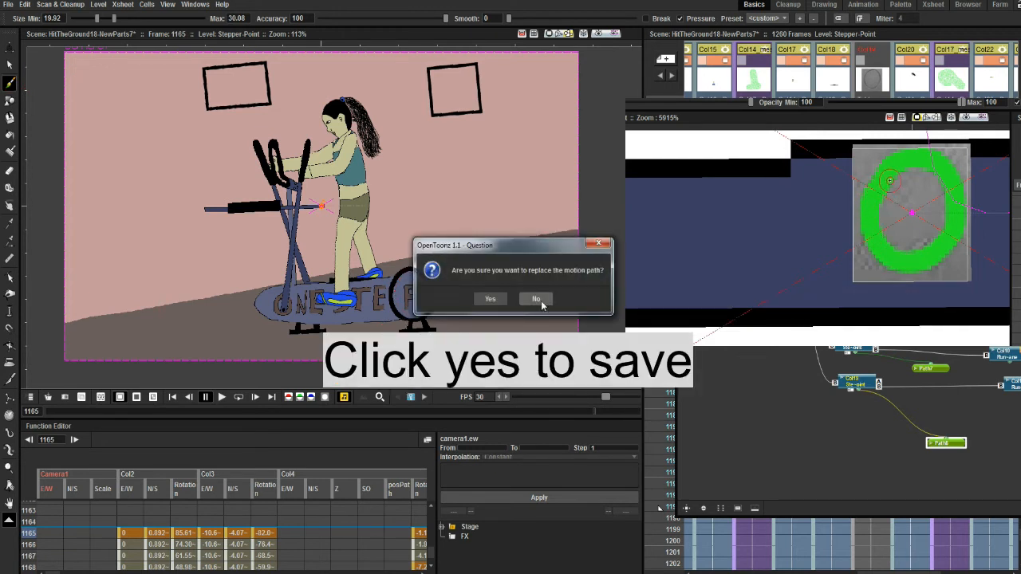
{"action": "left_click", "coordinate": [489, 298]}
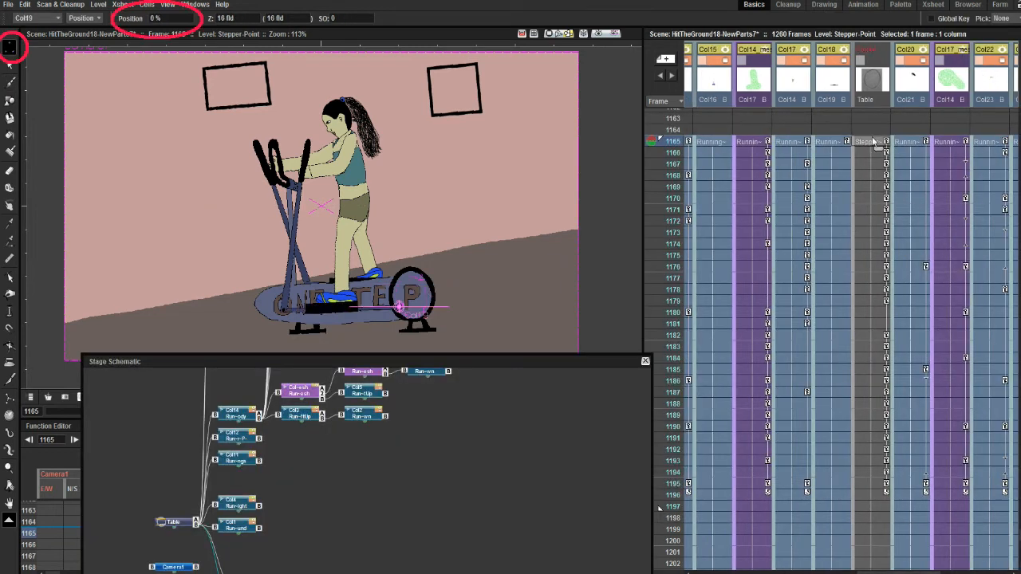
{"action": "mouse_move", "coordinate": [344, 365]}
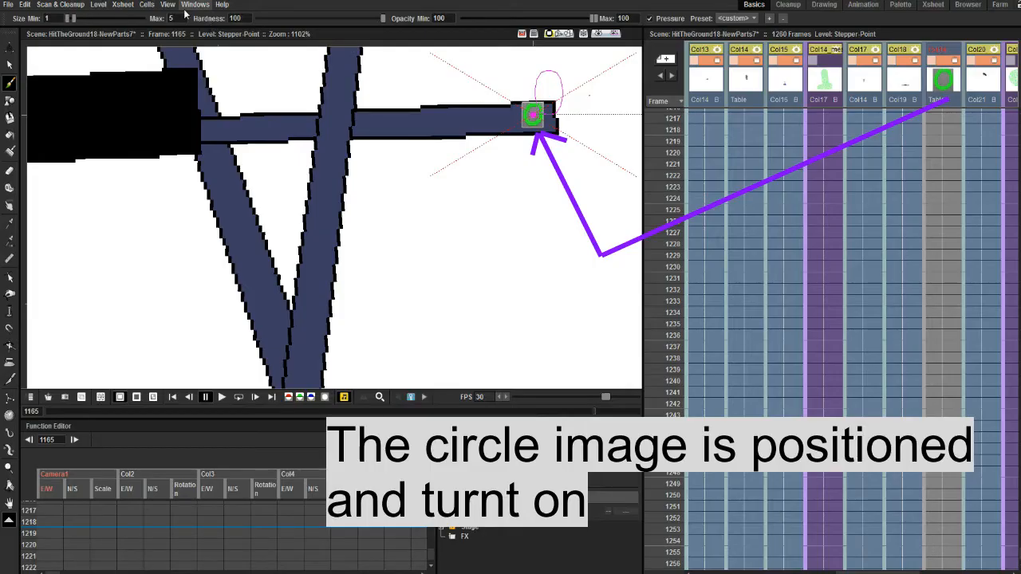
Reopen the Stage Schematic from the Windows menu over the pedal close-up
{"action": "left_click", "coordinate": [194, 5]}
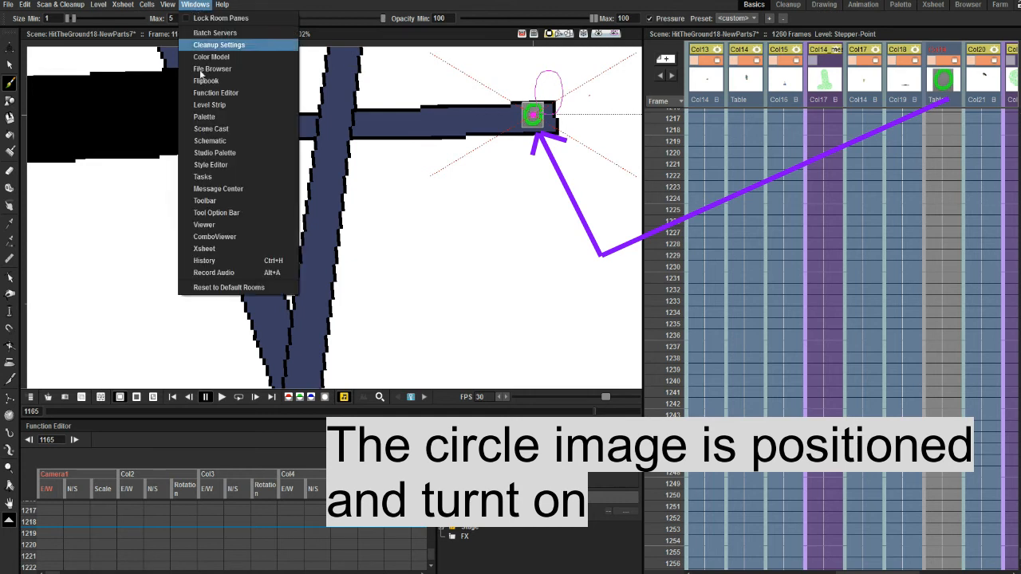
{"action": "left_click", "coordinate": [210, 129]}
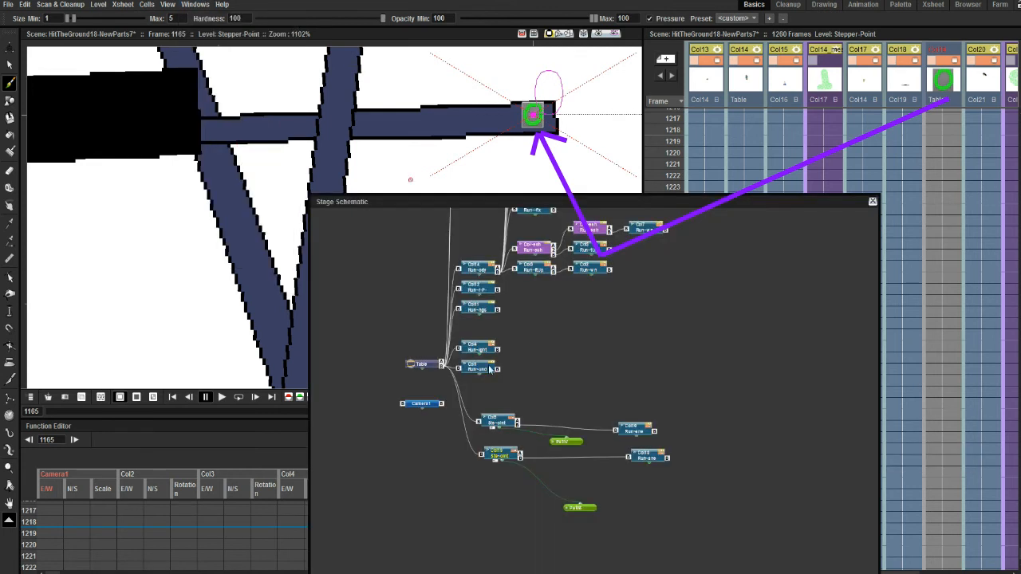